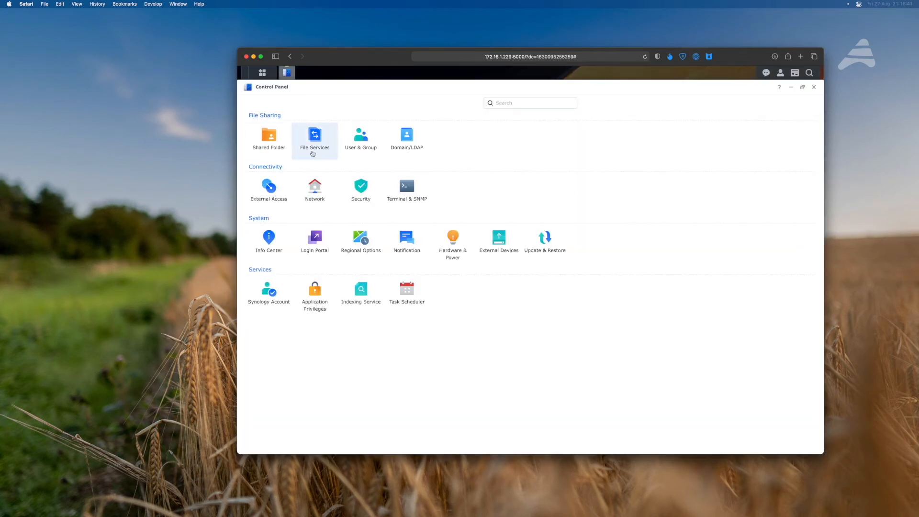
mouse_move(269, 138)
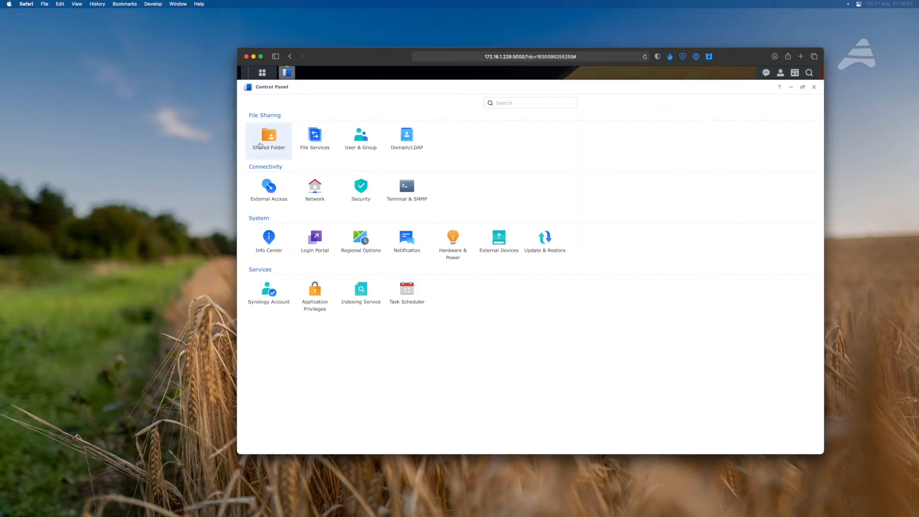
Review shared folders, then the AFP and FTP service tabs, ending on SMB settings
left_click(268, 135)
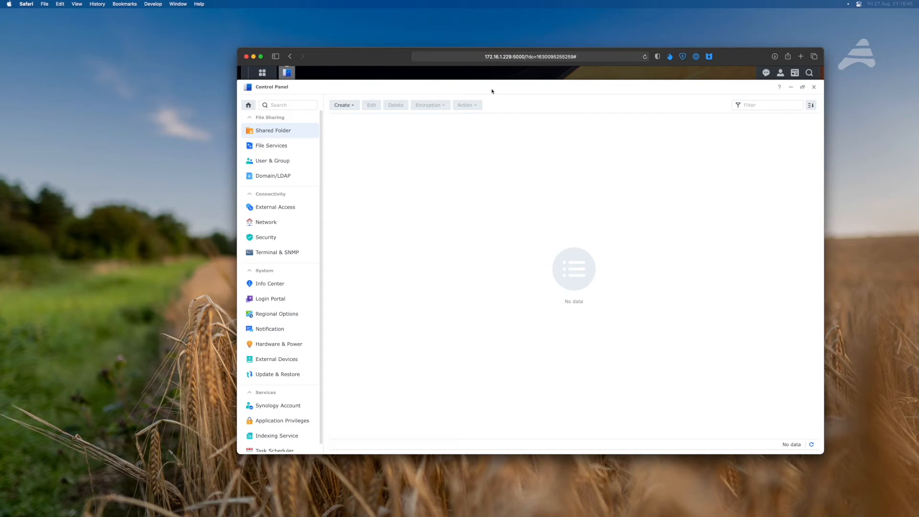
left_click(272, 146)
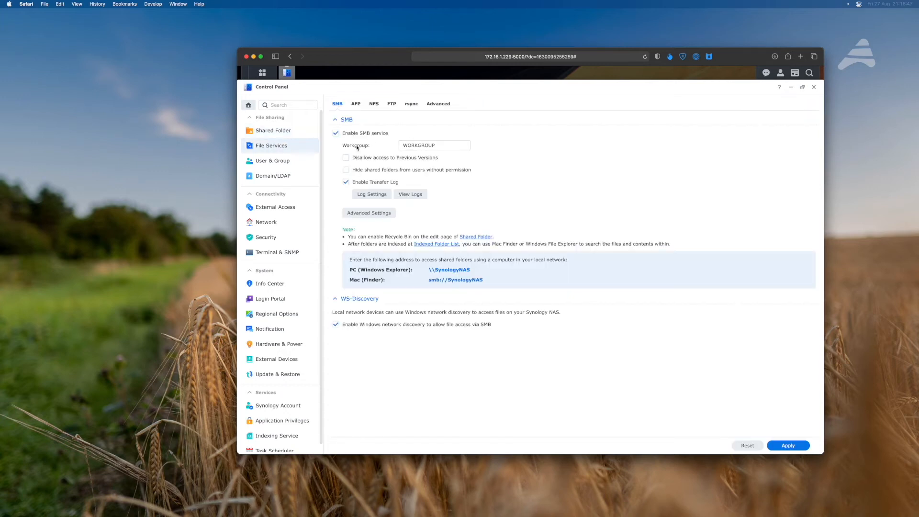
left_click(355, 104)
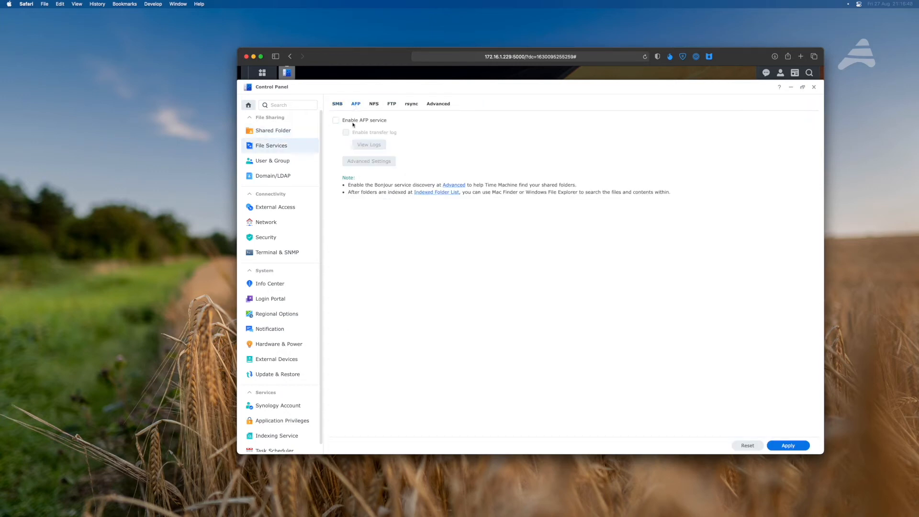
left_click(391, 104)
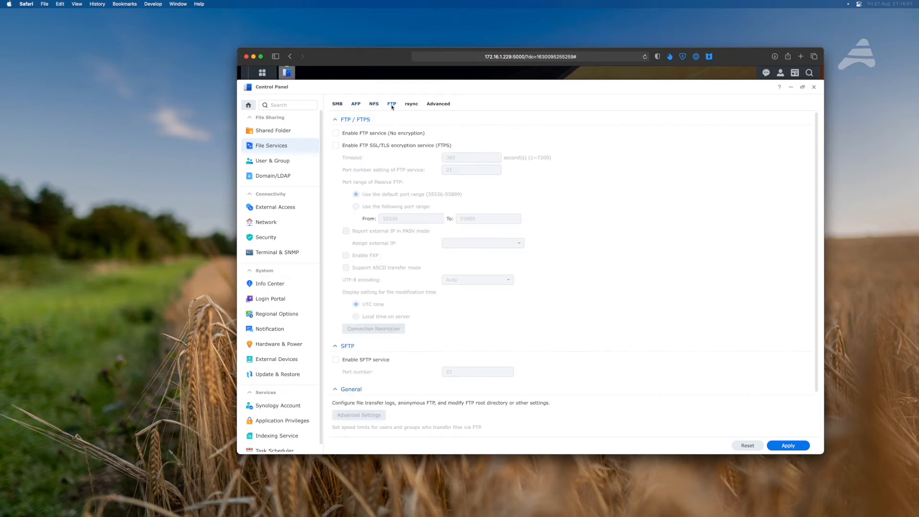
left_click(338, 104)
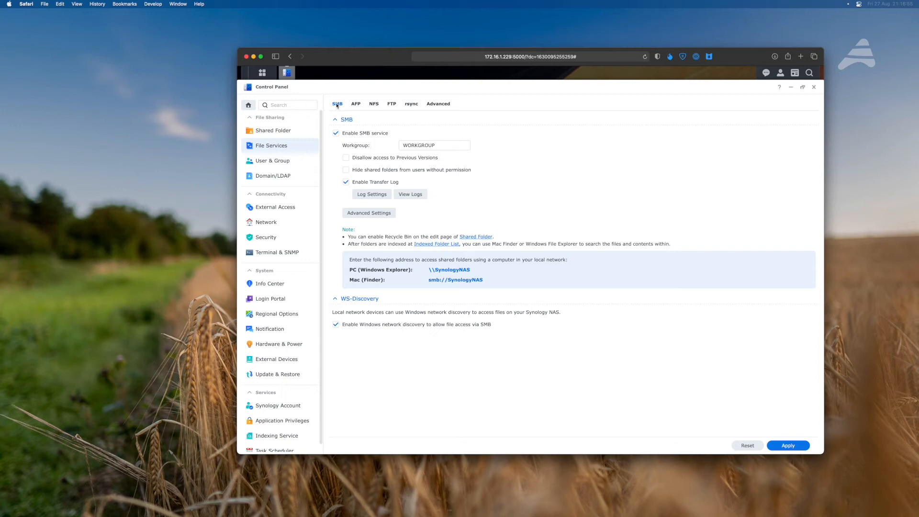
Review a user account's advanced password rules, then view the Domain/LDAP settings
left_click(272, 160)
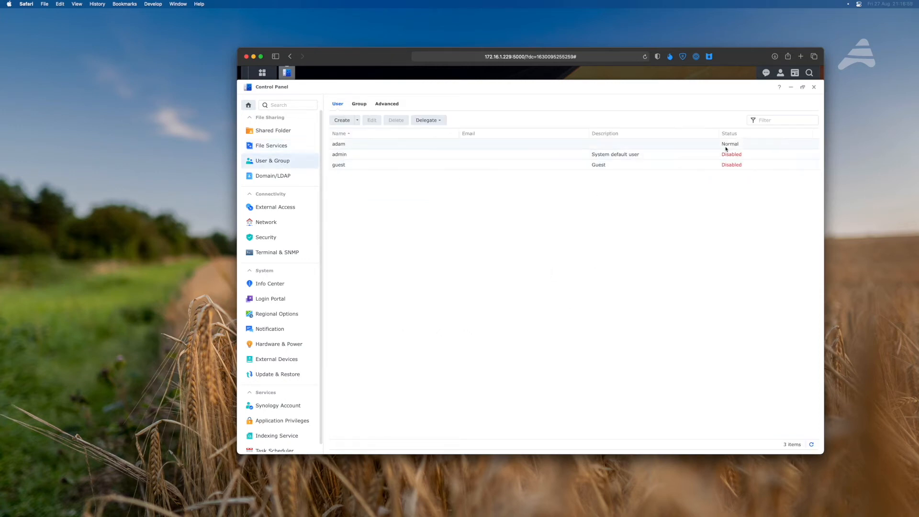
left_click(339, 144)
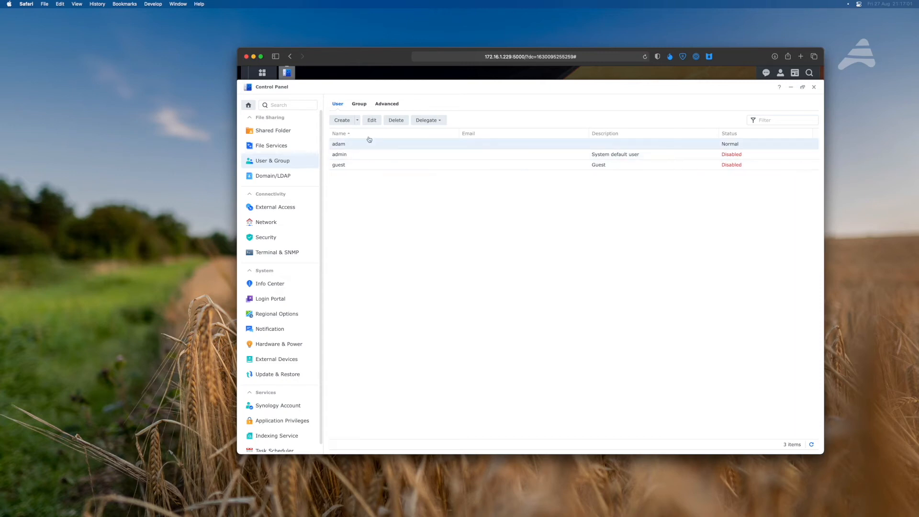
left_click(387, 104)
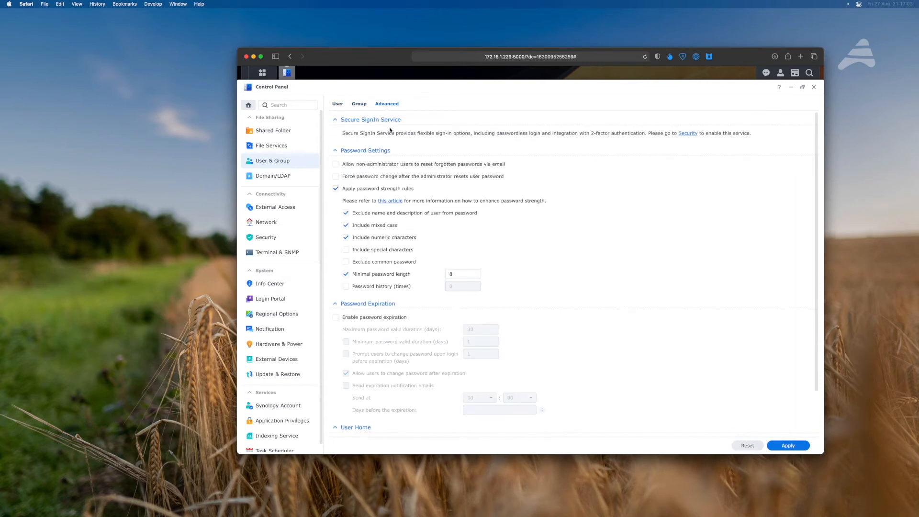
mouse_move(578, 137)
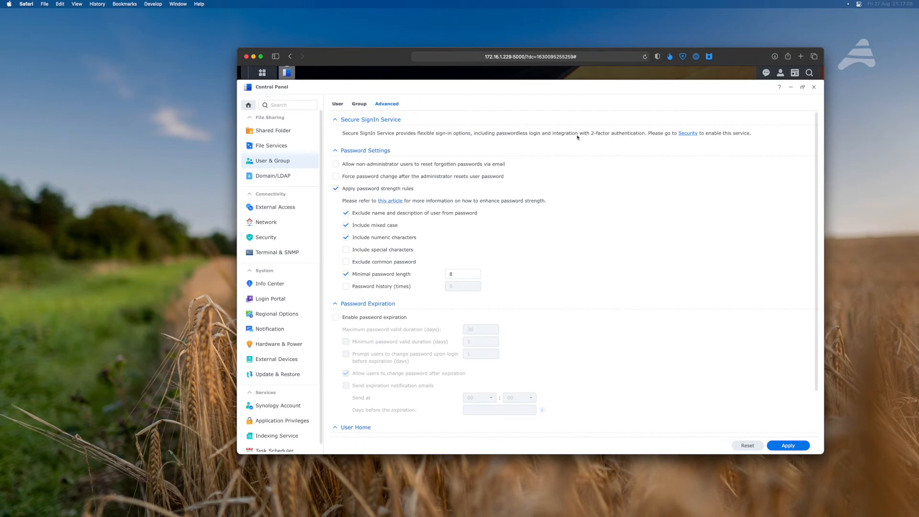
mouse_move(522, 141)
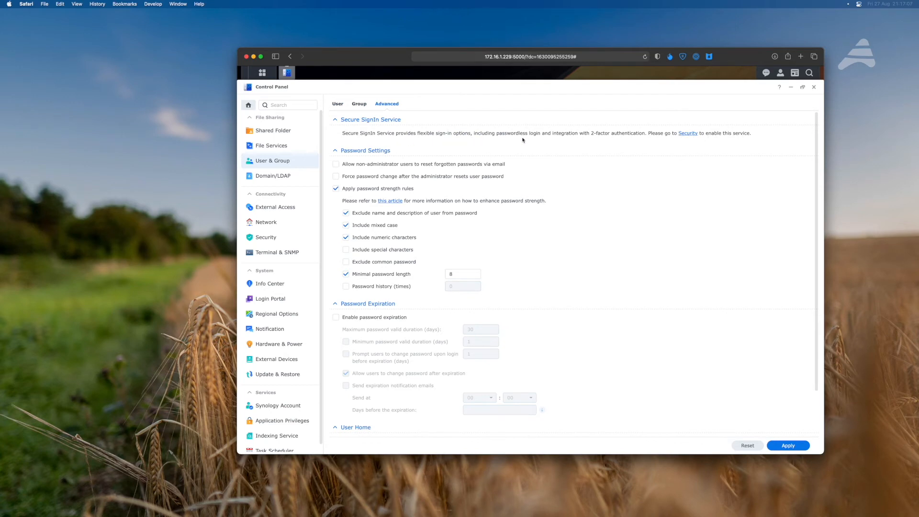
left_click(273, 175)
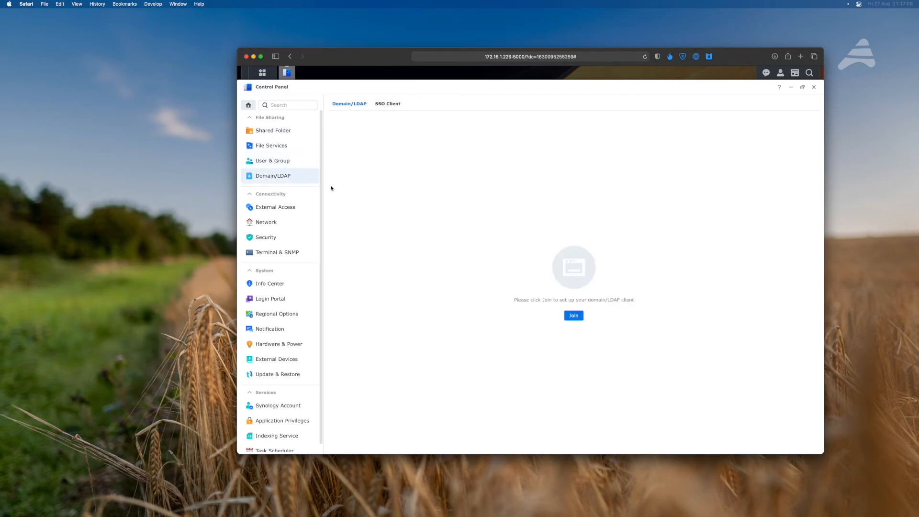
View External Access, then Network's interface list showing LAN 1 connected at 172.16.1.229
left_click(275, 206)
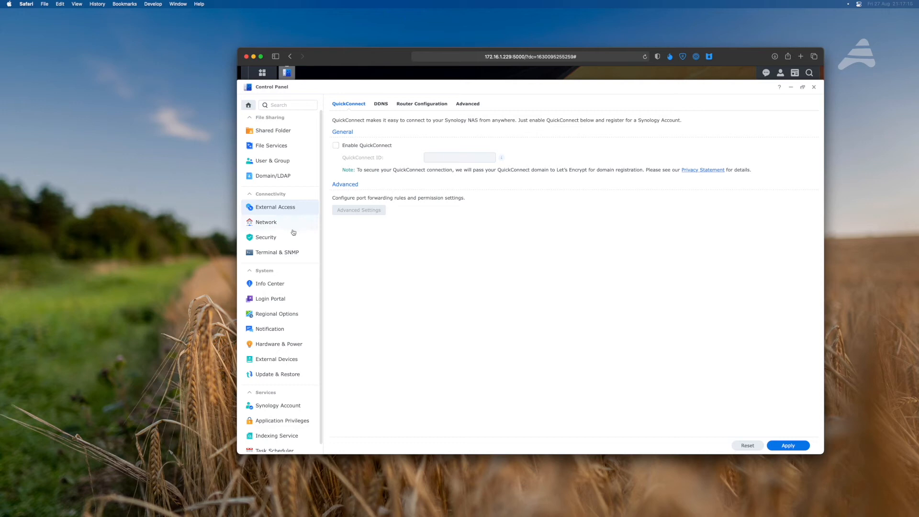
left_click(266, 222)
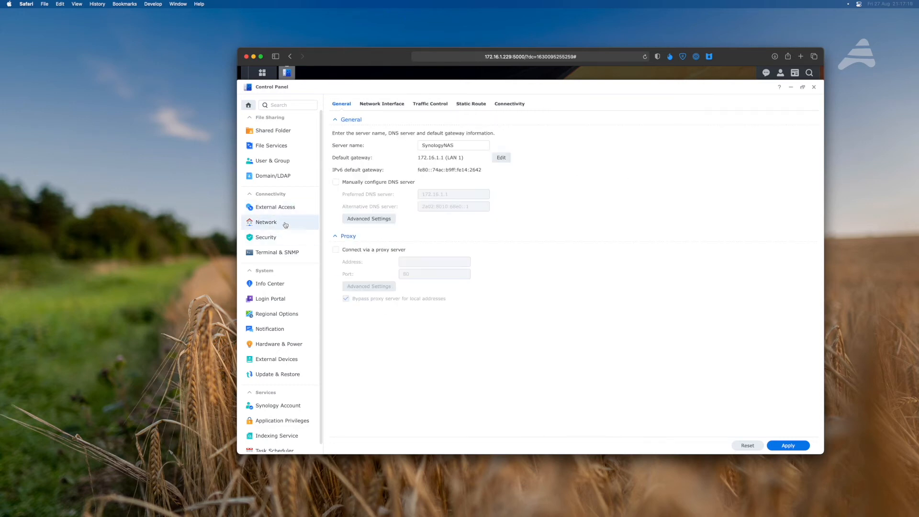
left_click(382, 104)
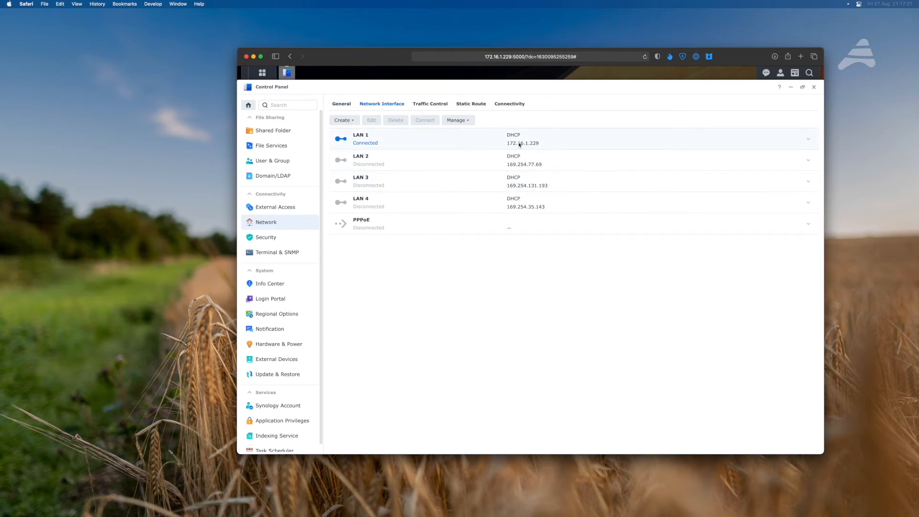
mouse_move(581, 141)
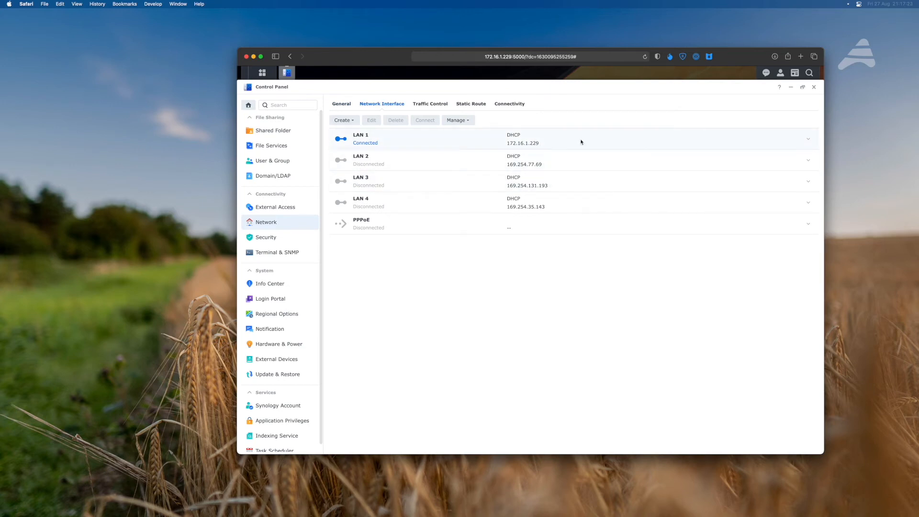
mouse_move(455, 148)
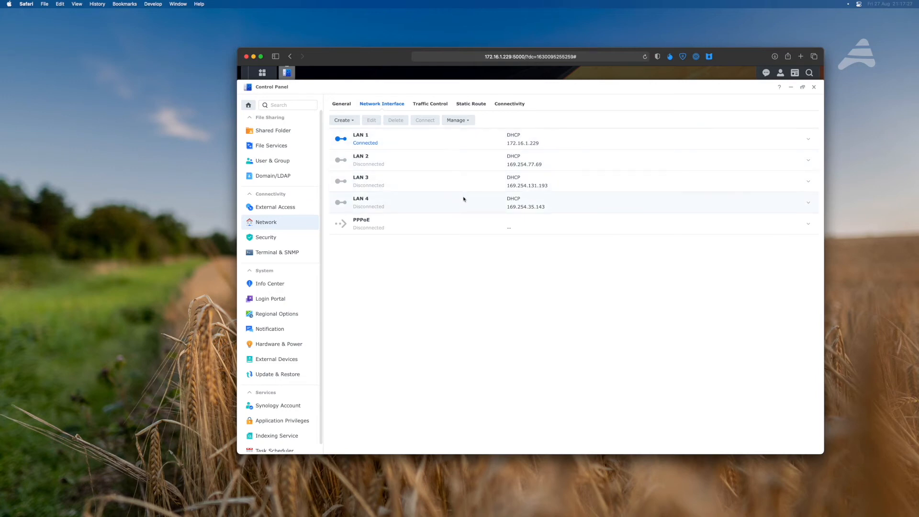
mouse_move(464, 153)
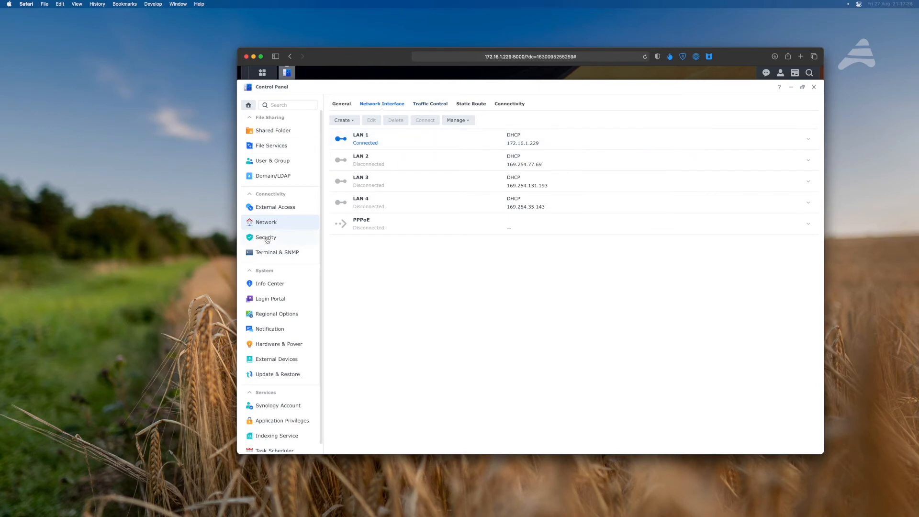
View the Security settings, then launch Package Center to its terms of service
left_click(266, 237)
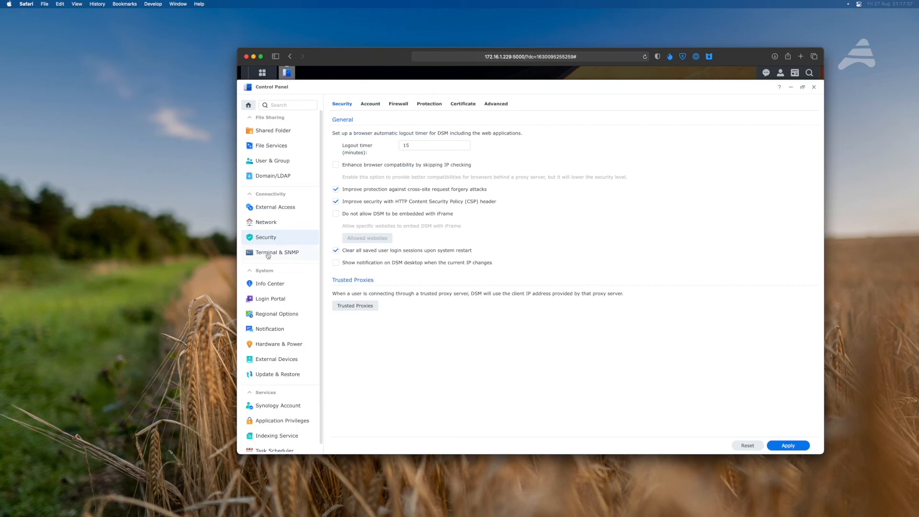
mouse_move(287, 287)
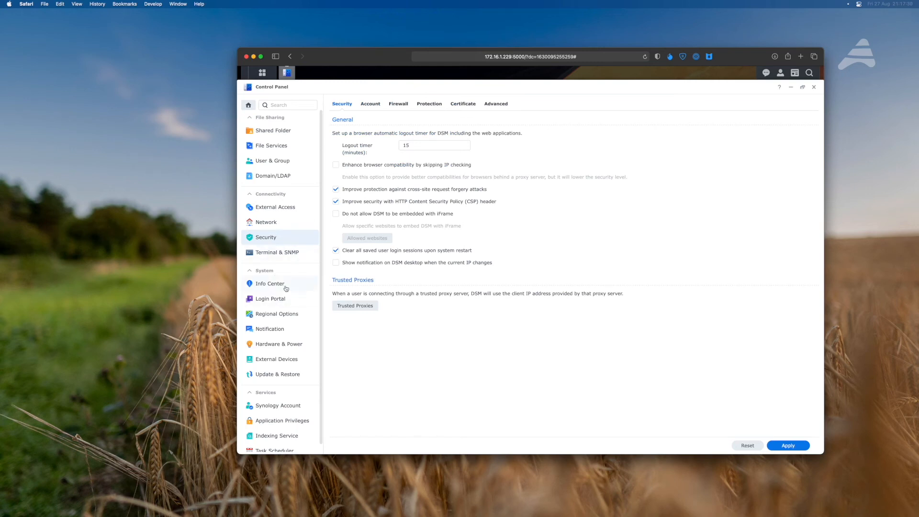
left_click(270, 283)
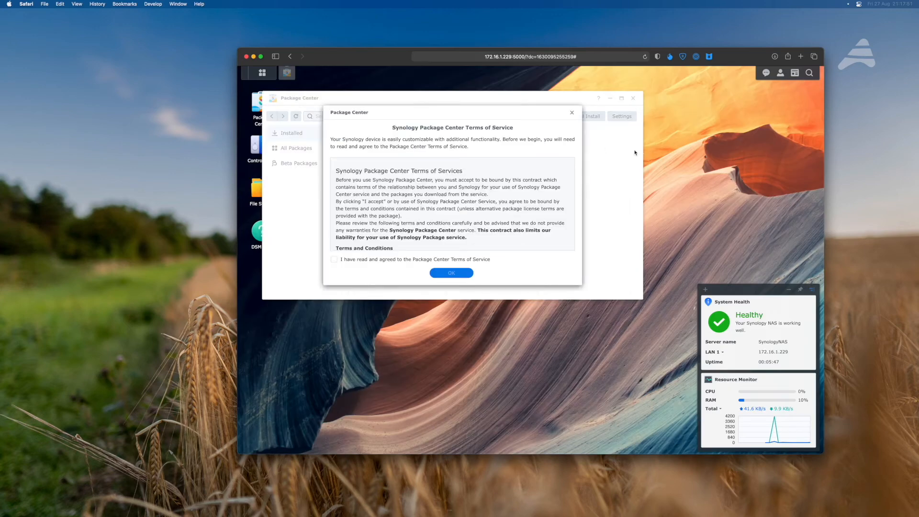
Accept the Package Center terms and scroll All Packages down to third-party packages
left_click(451, 272)
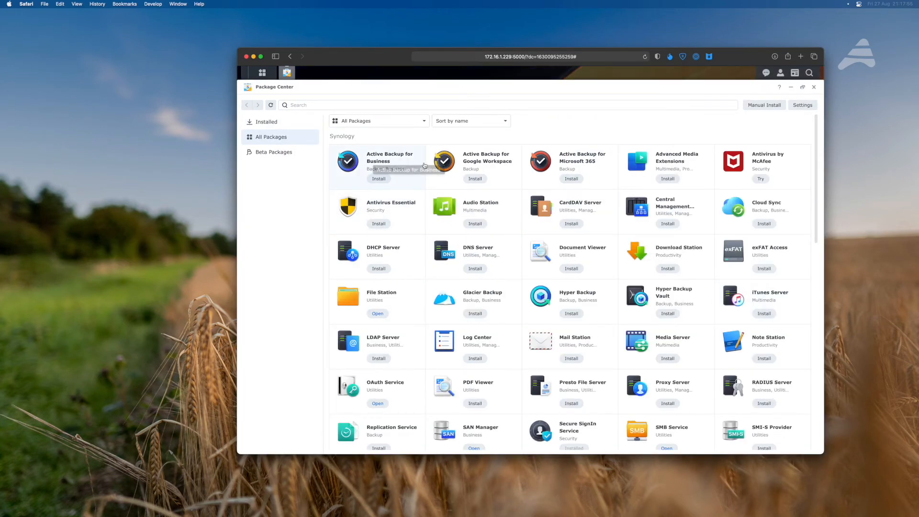
mouse_move(683, 257)
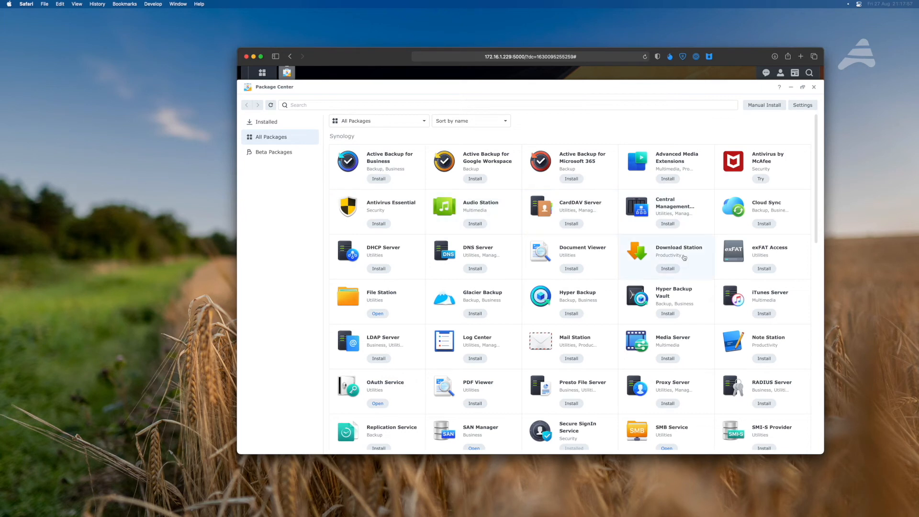
scroll("down", 3)
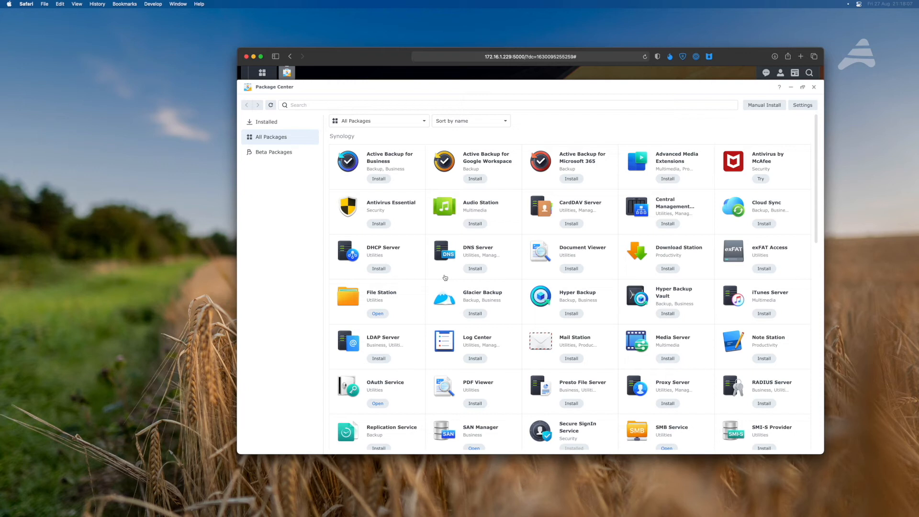
scroll("down", 3)
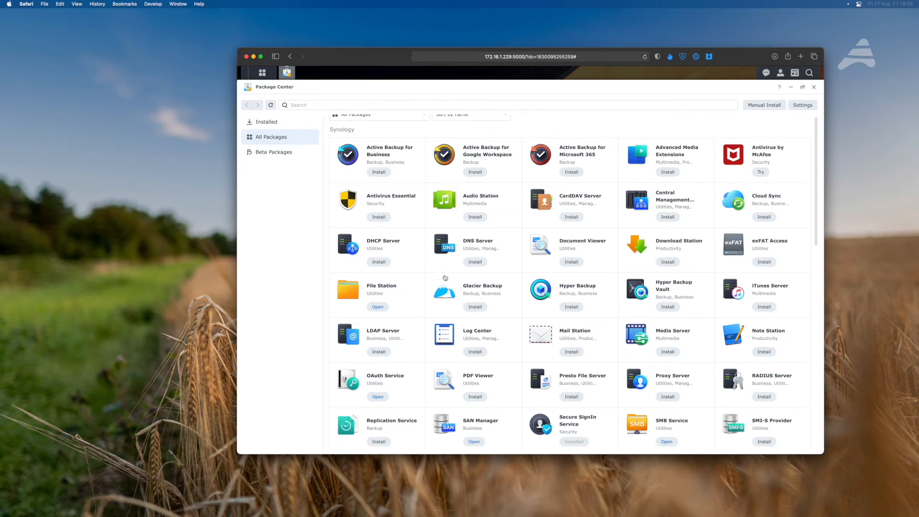
scroll("down", 3)
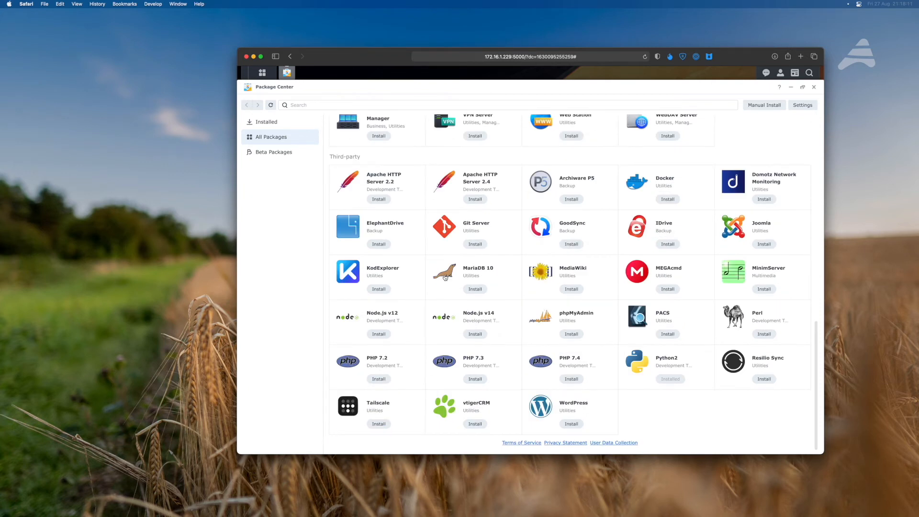
mouse_move(496, 331)
type("drive")
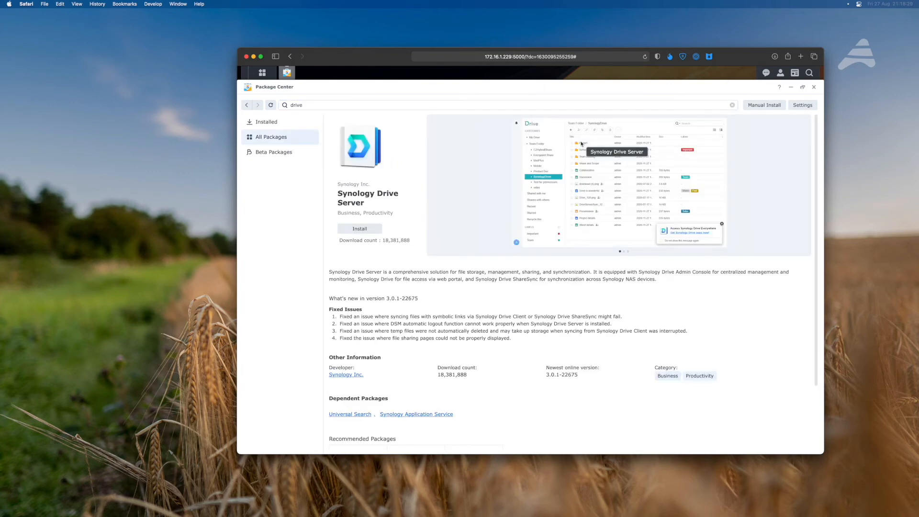
Install Synology Drive Server, approving dependencies and confirming the Node.js v12 installation
left_click(360, 228)
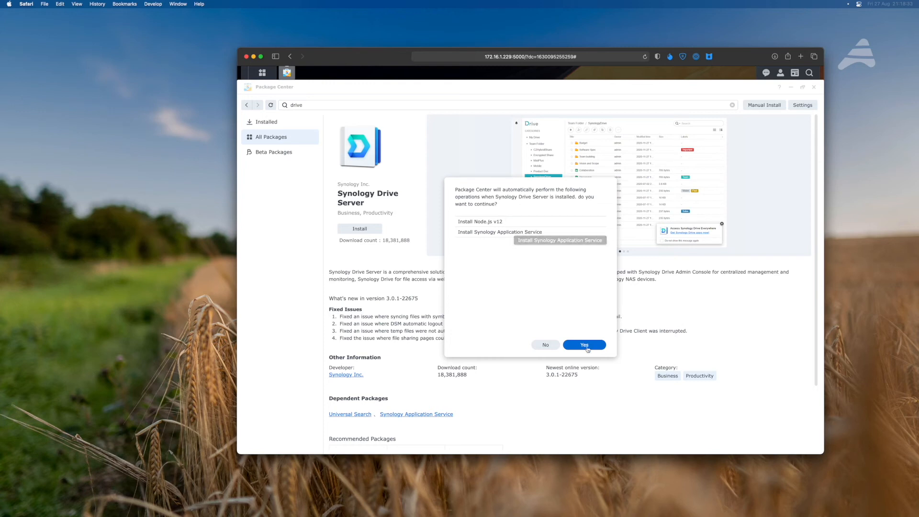
left_click(584, 345)
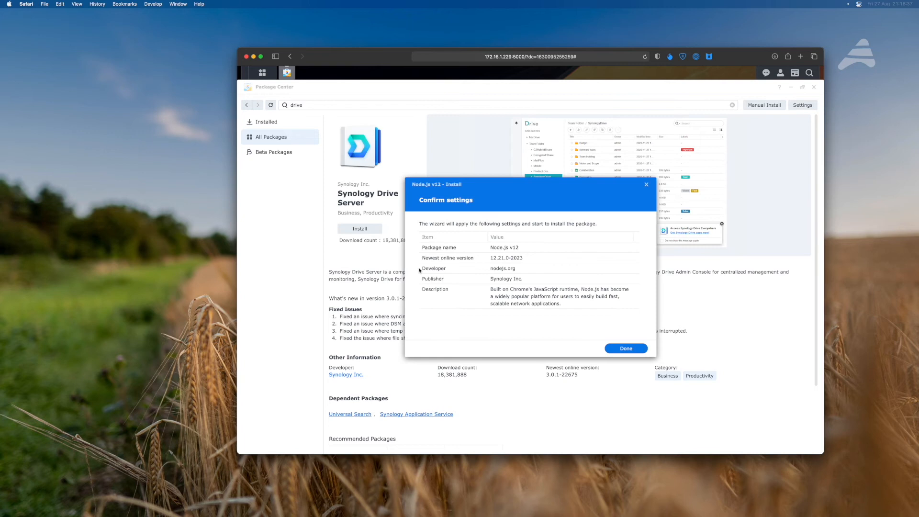
left_click(626, 348)
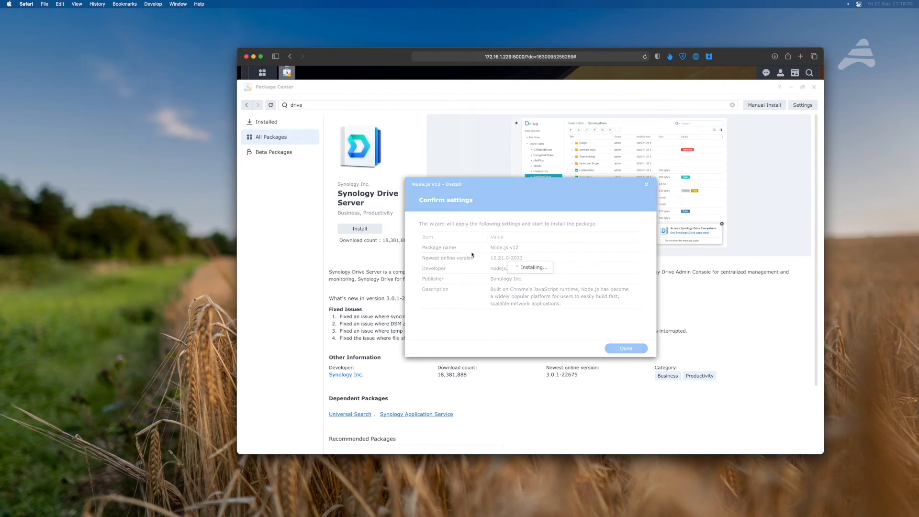
left_click(626, 348)
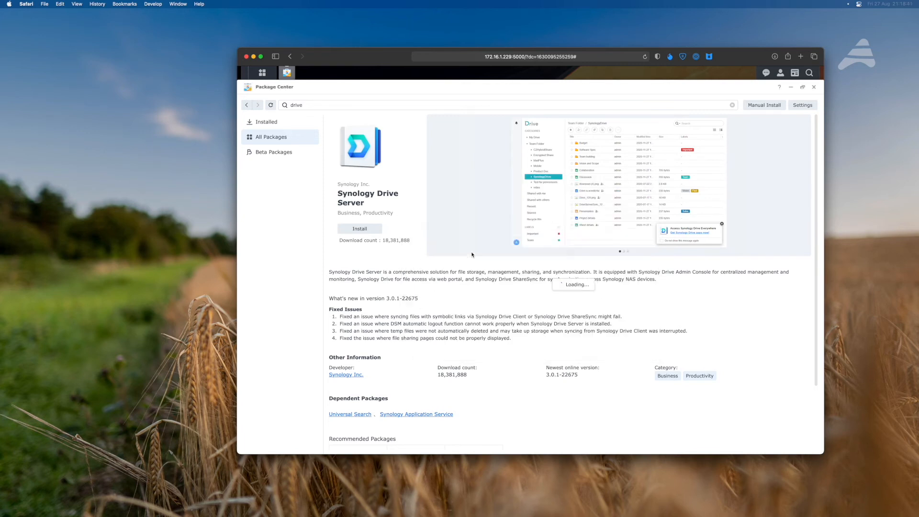